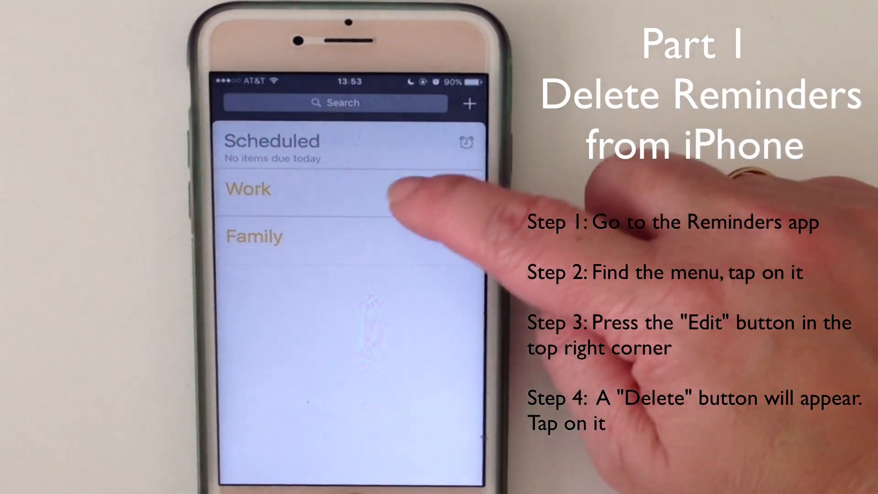
# Delete the whole Work reminders list, leaving the Family list with its four reminders.
pyautogui.click(248, 188)
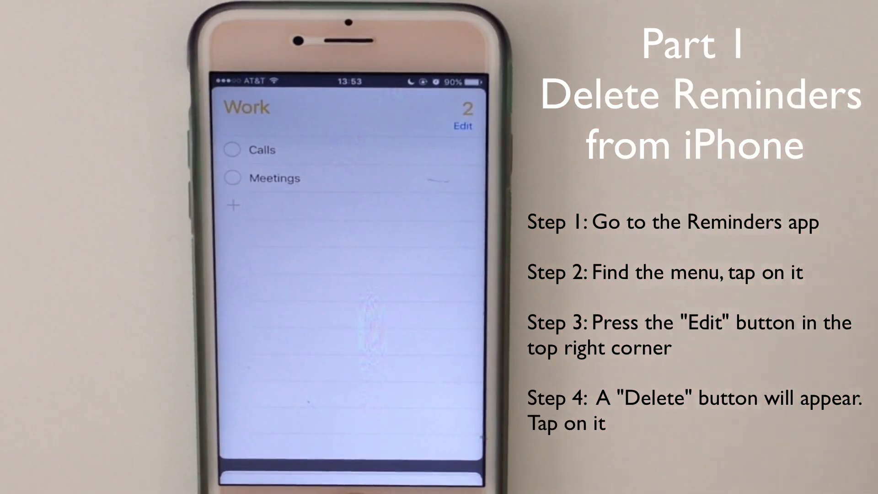
pyautogui.click(462, 126)
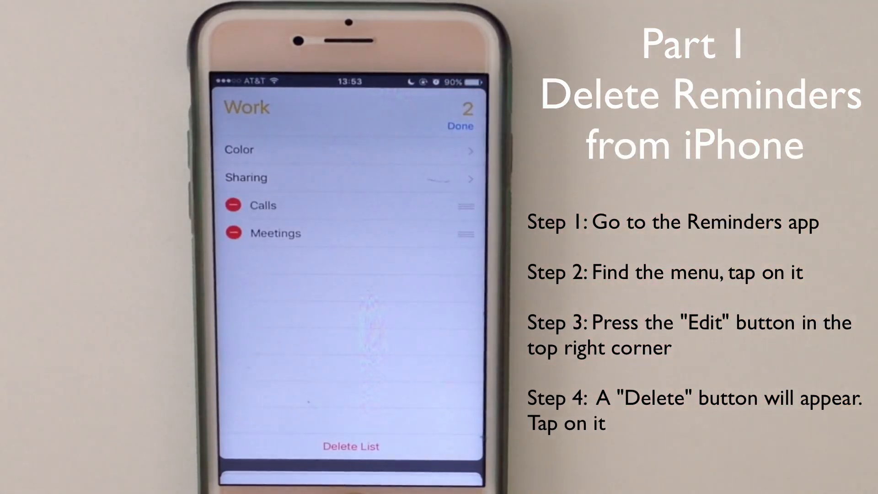
pyautogui.click(351, 447)
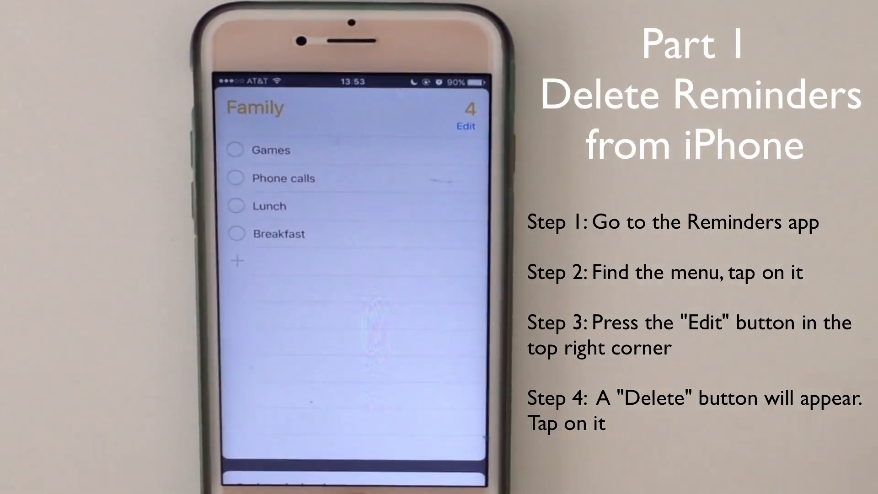
pyautogui.scroll(-3)
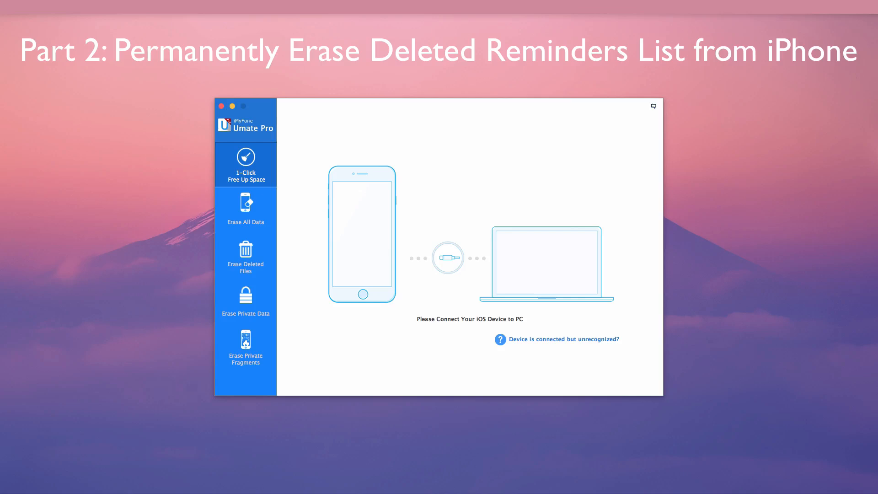
pyautogui.moveTo(860, 27)
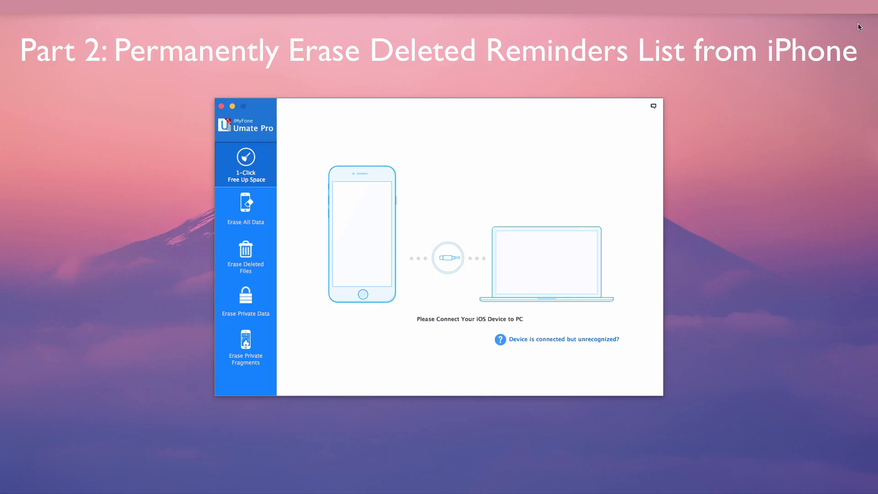
pyautogui.moveTo(190, 160)
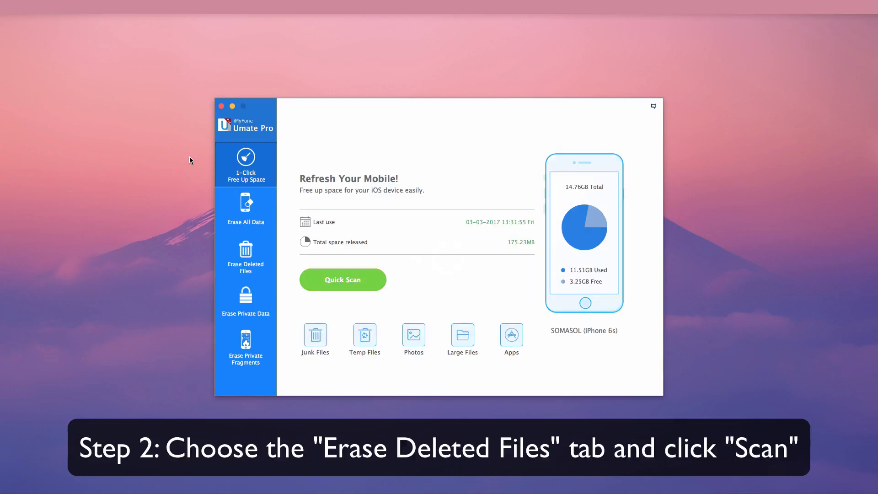
# Scan the connected iPhone for deleted files under Erase Deleted Files.
pyautogui.click(245, 257)
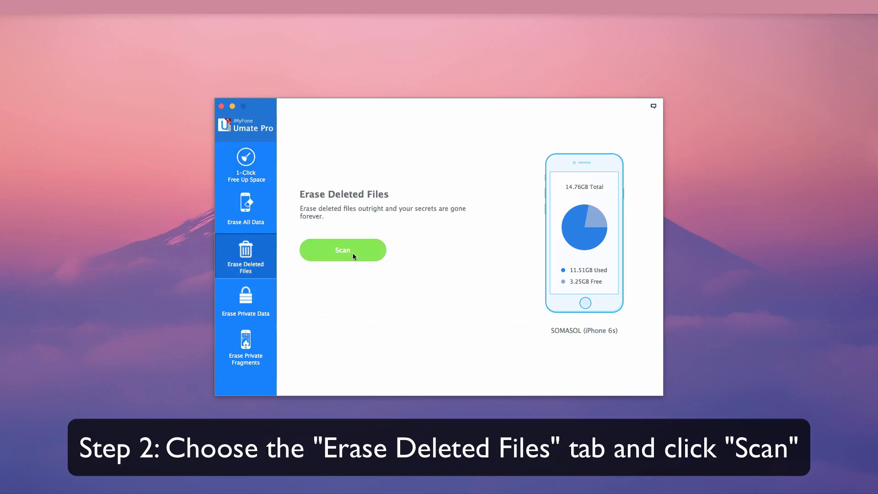
pyautogui.click(342, 250)
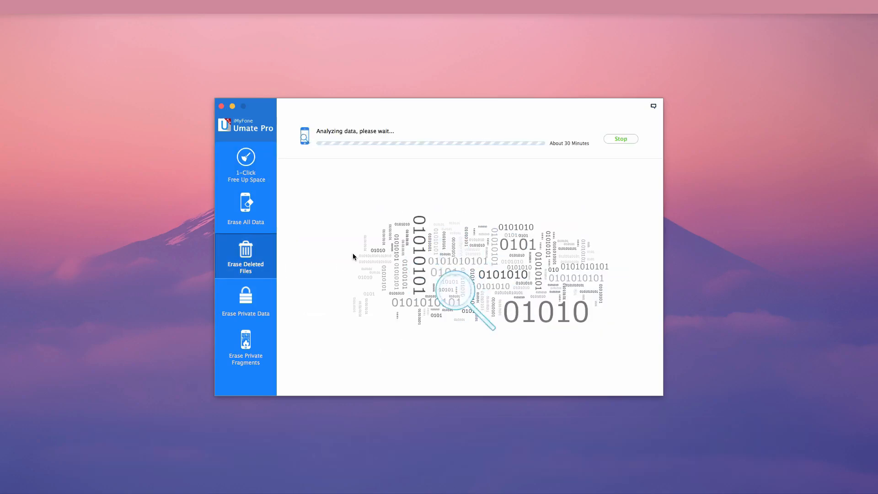